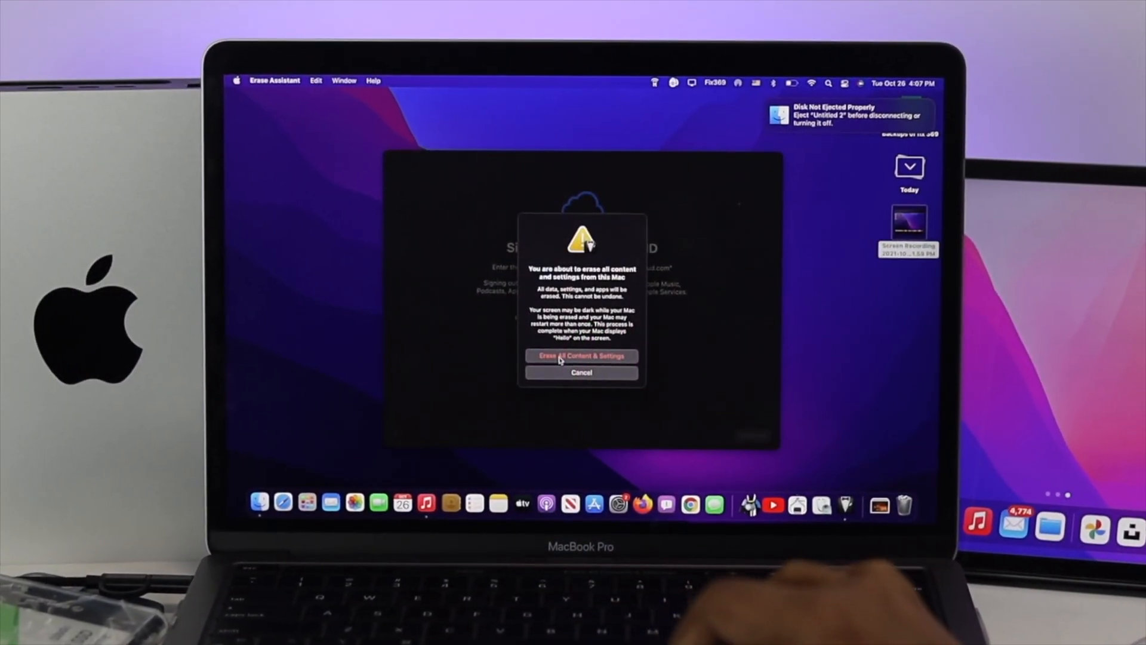
# Confirm erasing all content and settings in the Erase Assistant warning dialog.
pyautogui.click(580, 356)
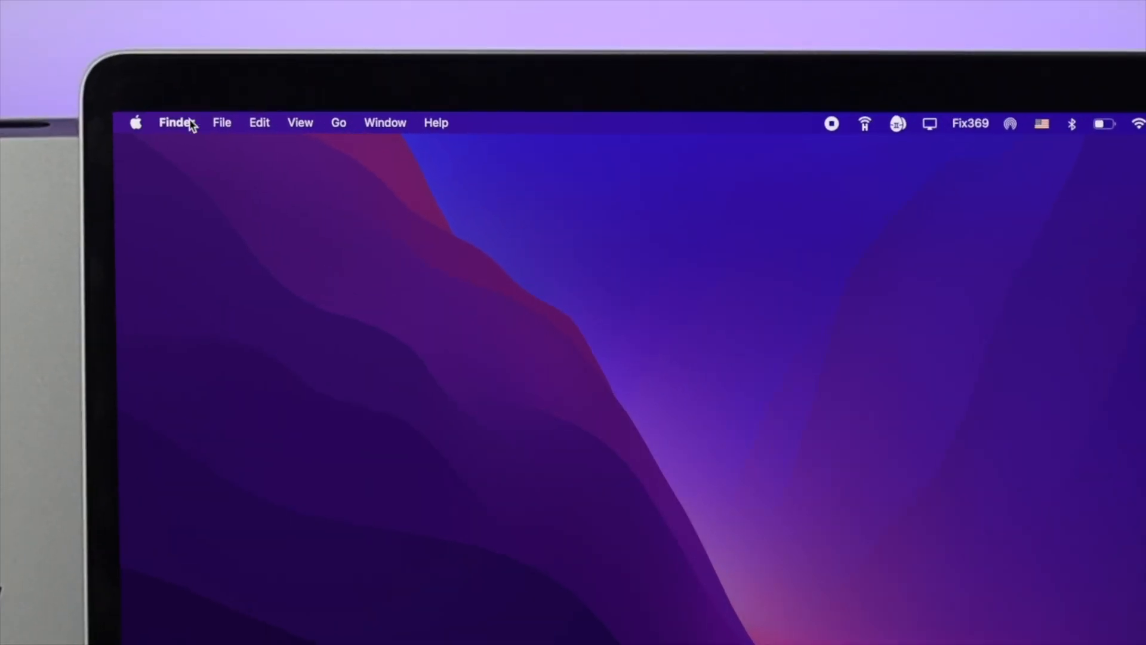
# Launch Erase All Content and Settings from System Preferences and authenticate with the admin password.
pyautogui.click(135, 121)
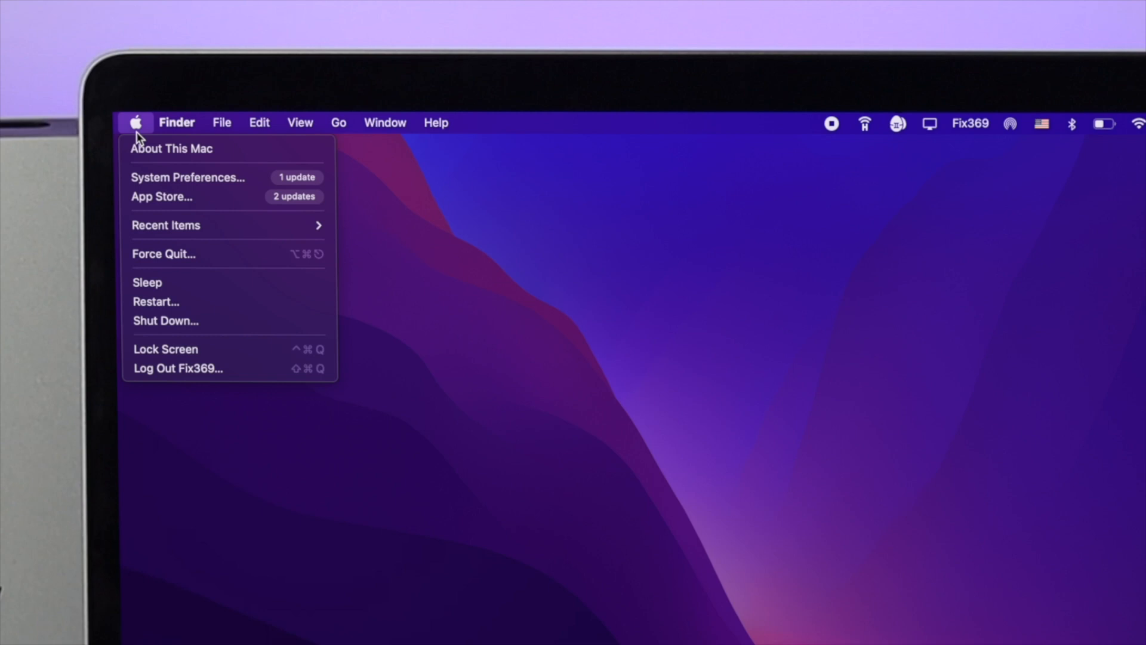
pyautogui.click(187, 177)
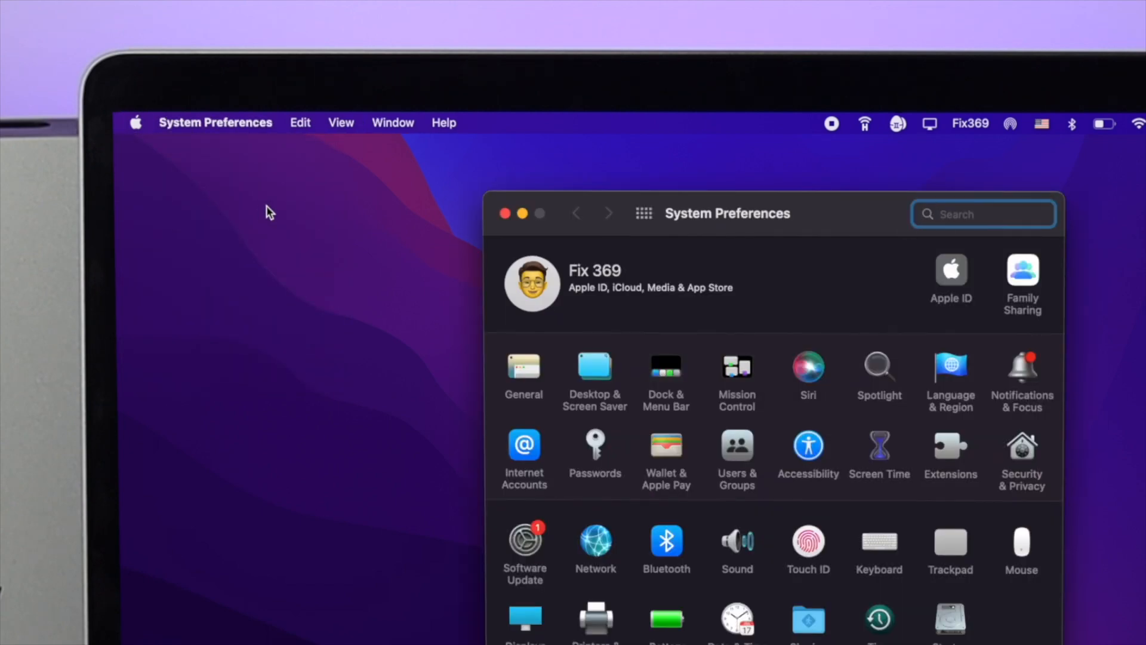
pyautogui.moveTo(182, 130)
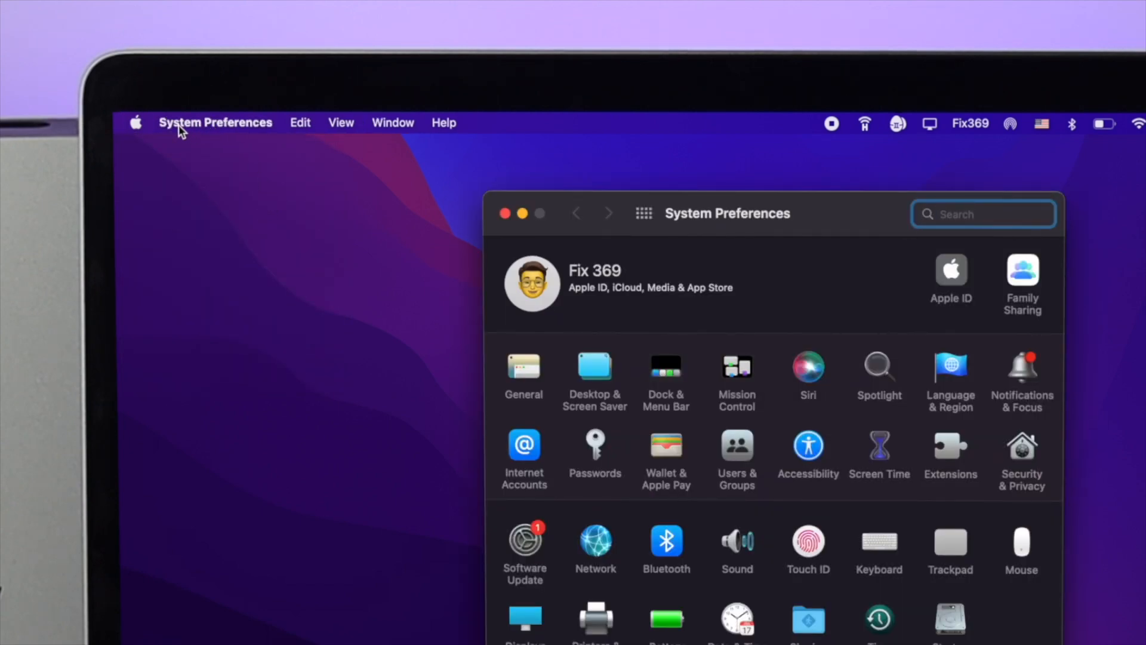
pyautogui.moveTo(211, 132)
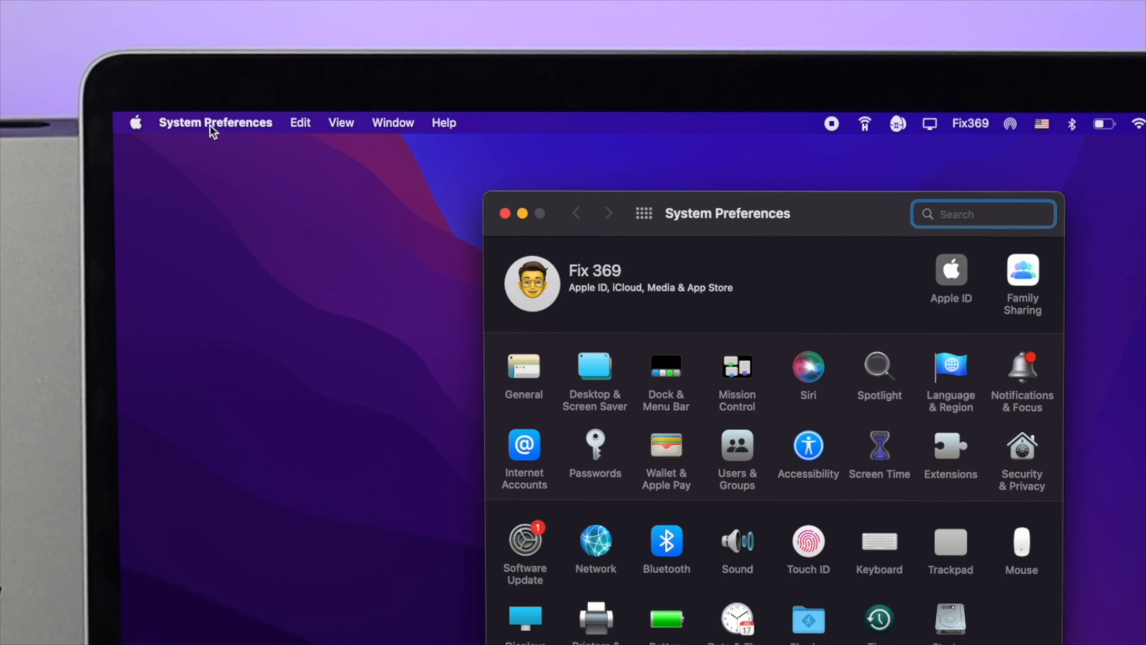
pyautogui.click(215, 122)
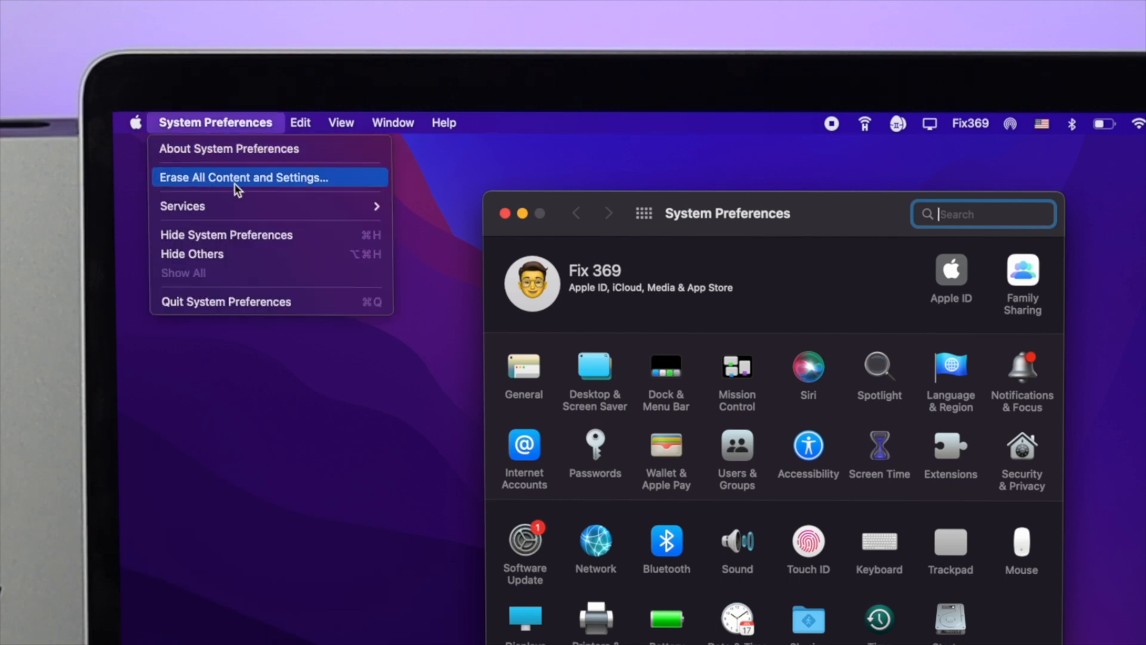
pyautogui.click(244, 177)
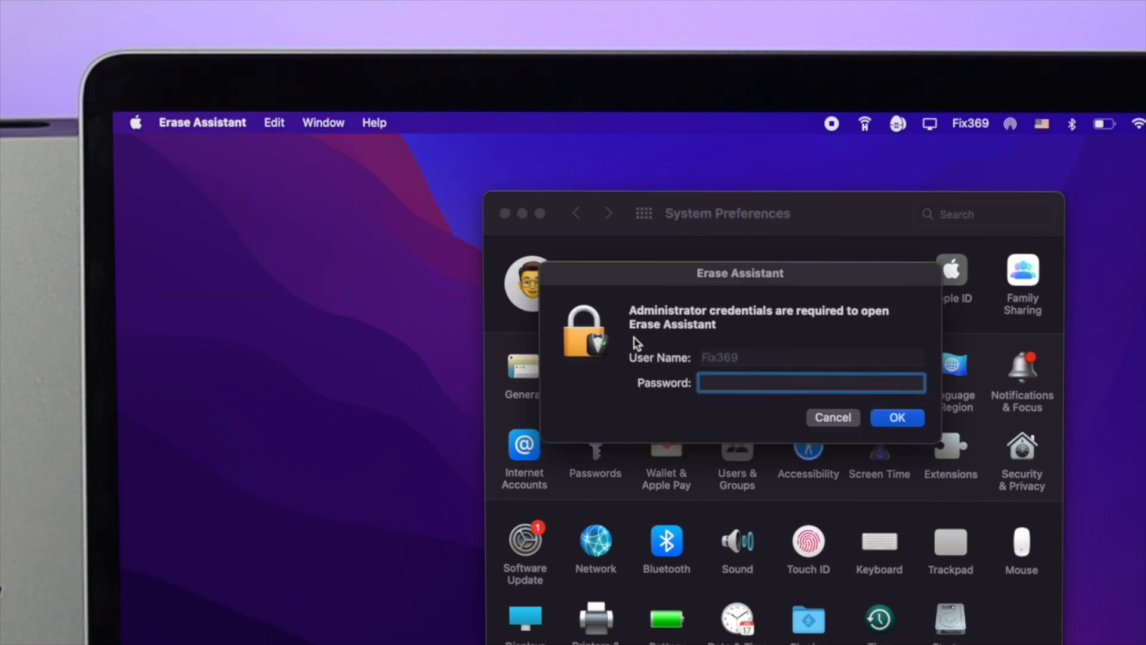
pyautogui.click(831, 417)
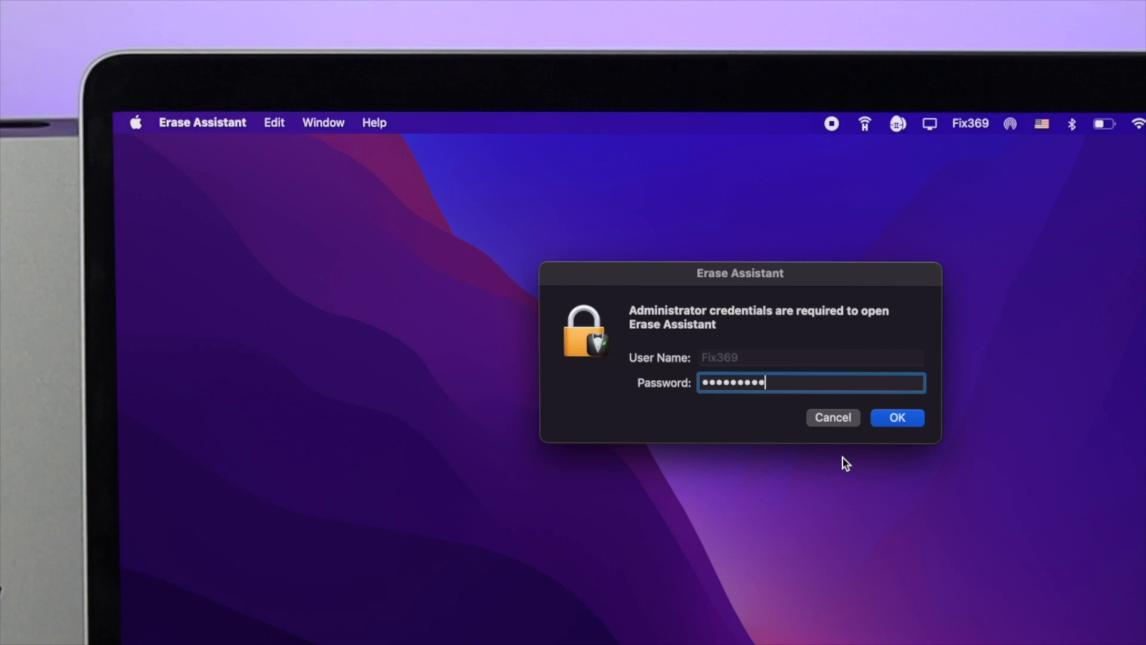
pyautogui.click(897, 417)
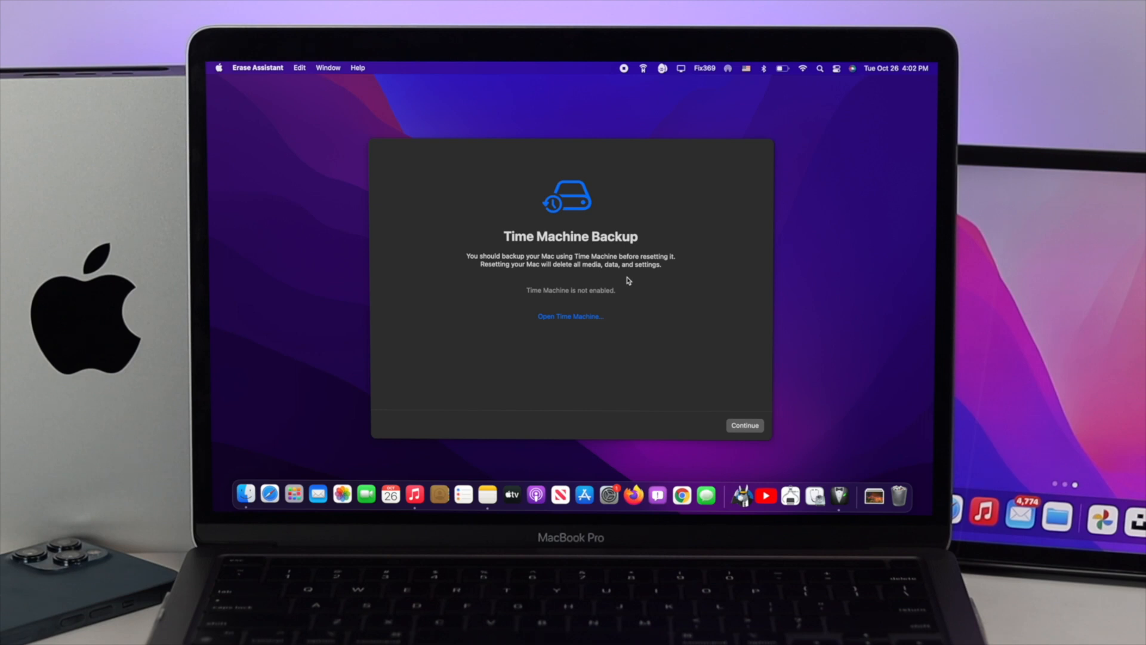
pyautogui.moveTo(433, 124)
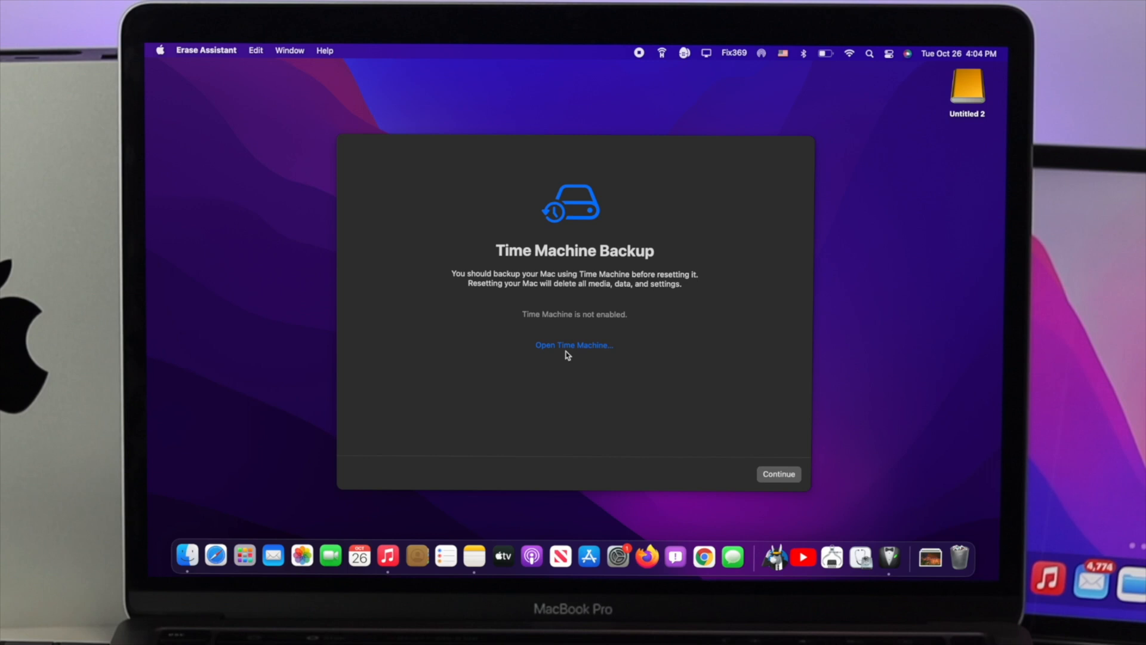
# Select the 120 GB Untitled 2 disk as the Time Machine backup disk.
pyautogui.click(574, 345)
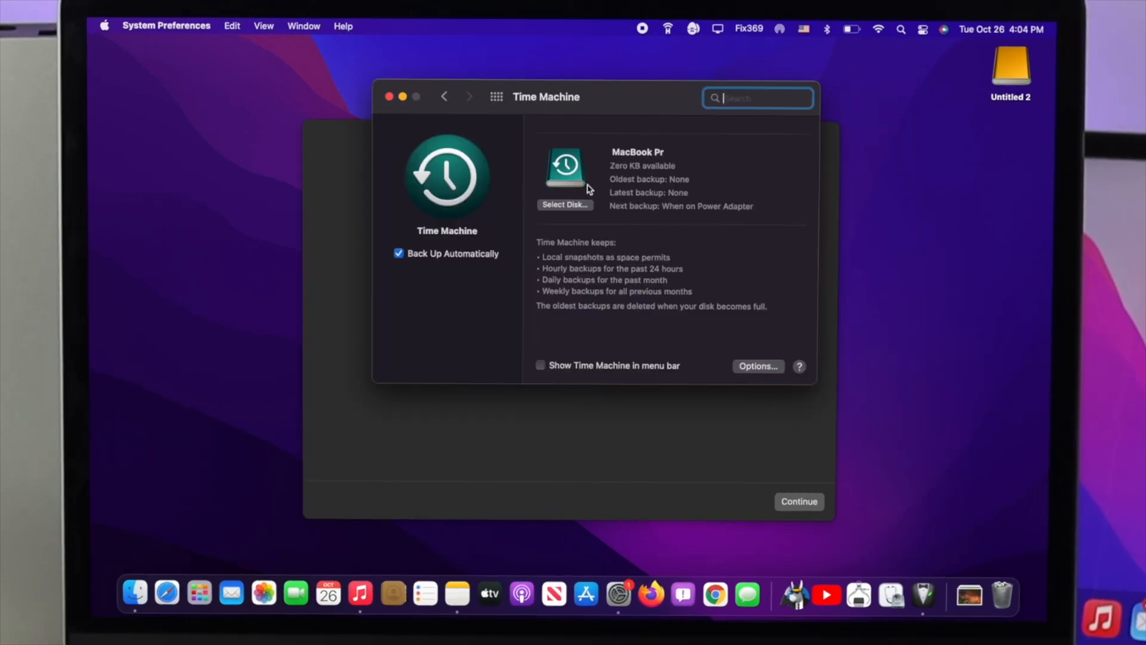
pyautogui.click(564, 204)
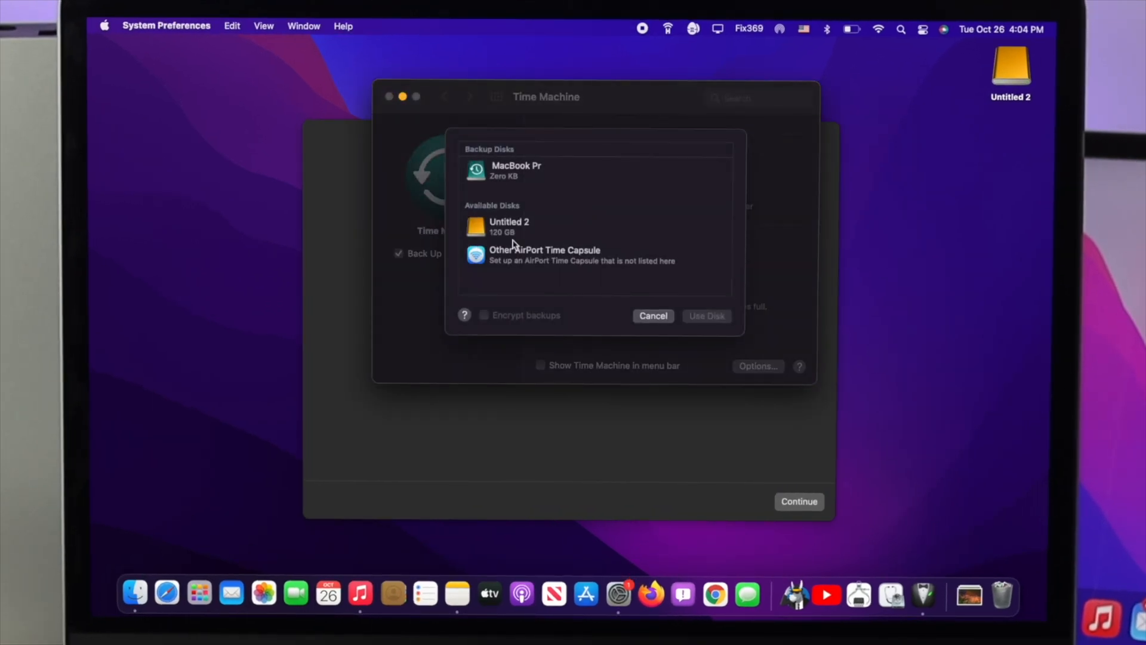
pyautogui.click(509, 227)
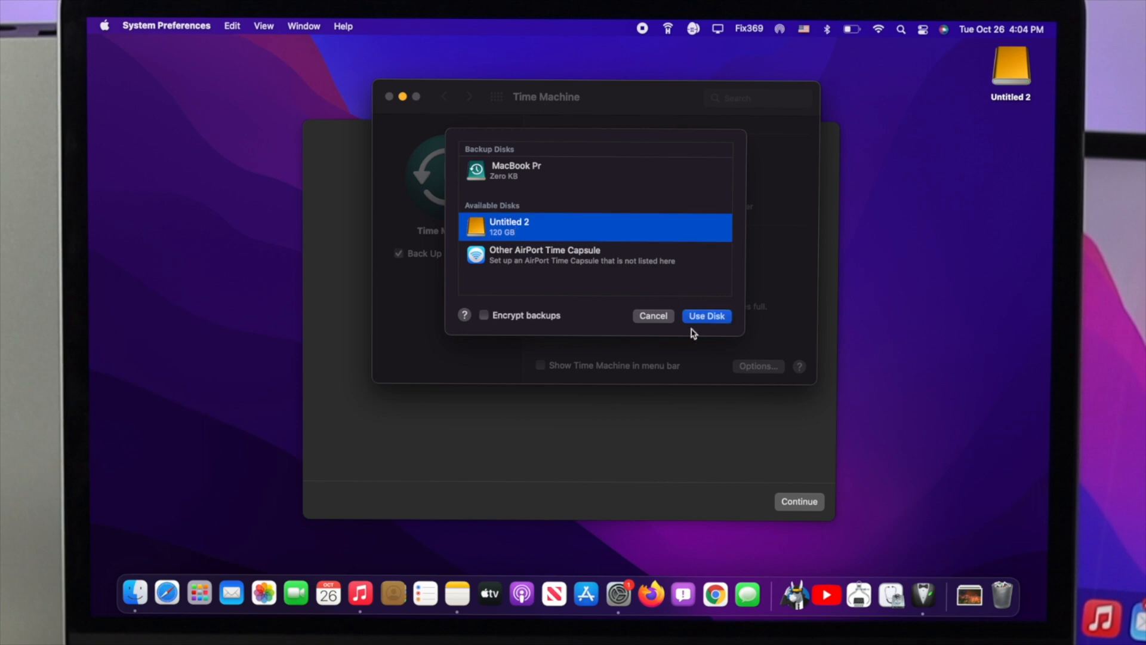
pyautogui.click(705, 316)
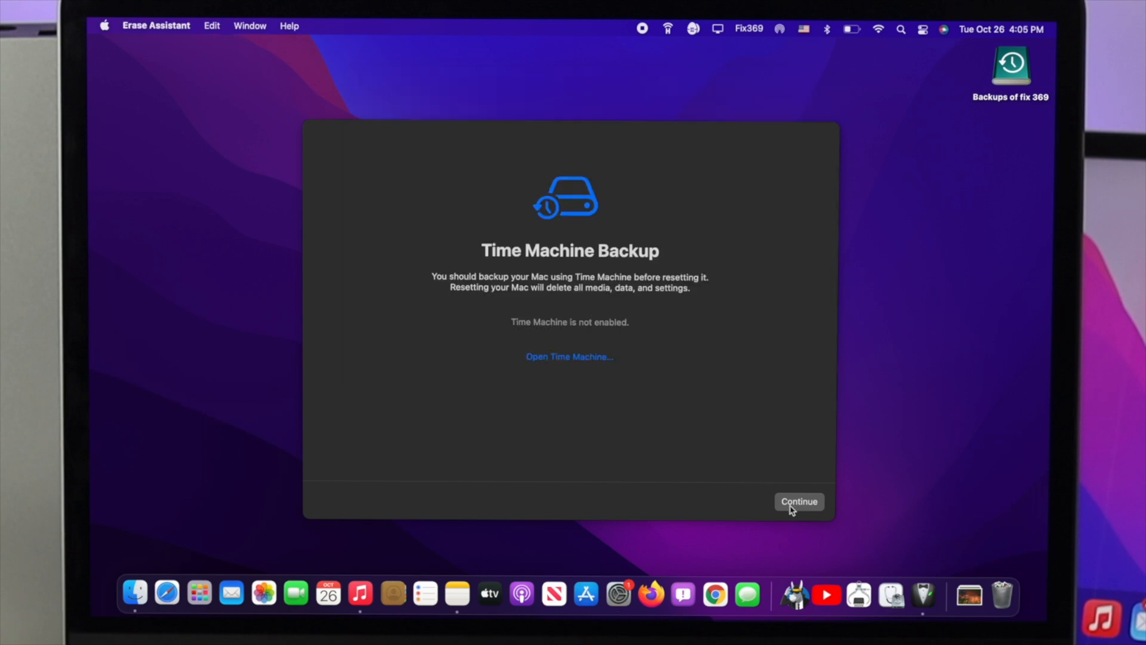
# Pass the backup reminder and removal list, then sign out of the Apple ID with its password.
pyautogui.click(798, 502)
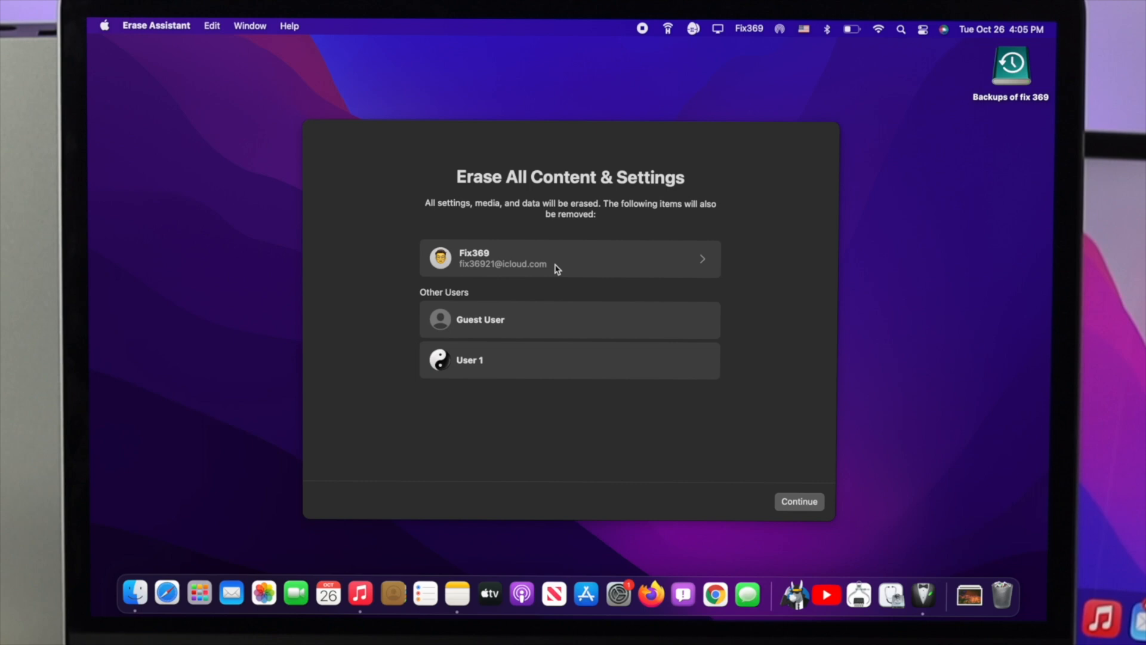
pyautogui.moveTo(501, 250)
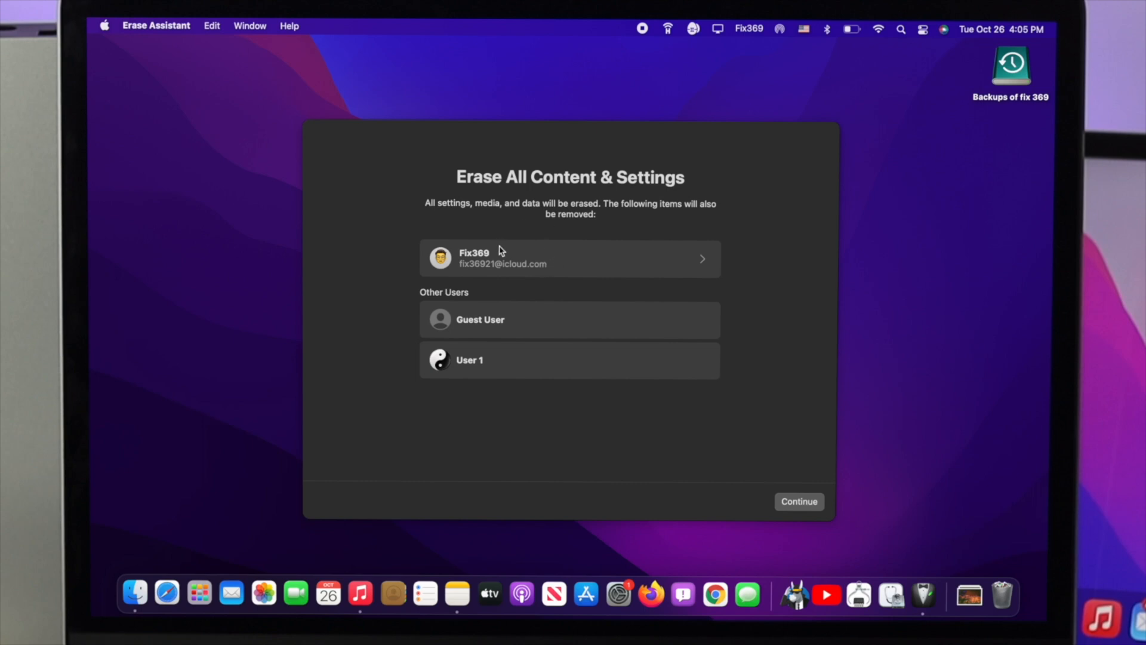
pyautogui.moveTo(473, 262)
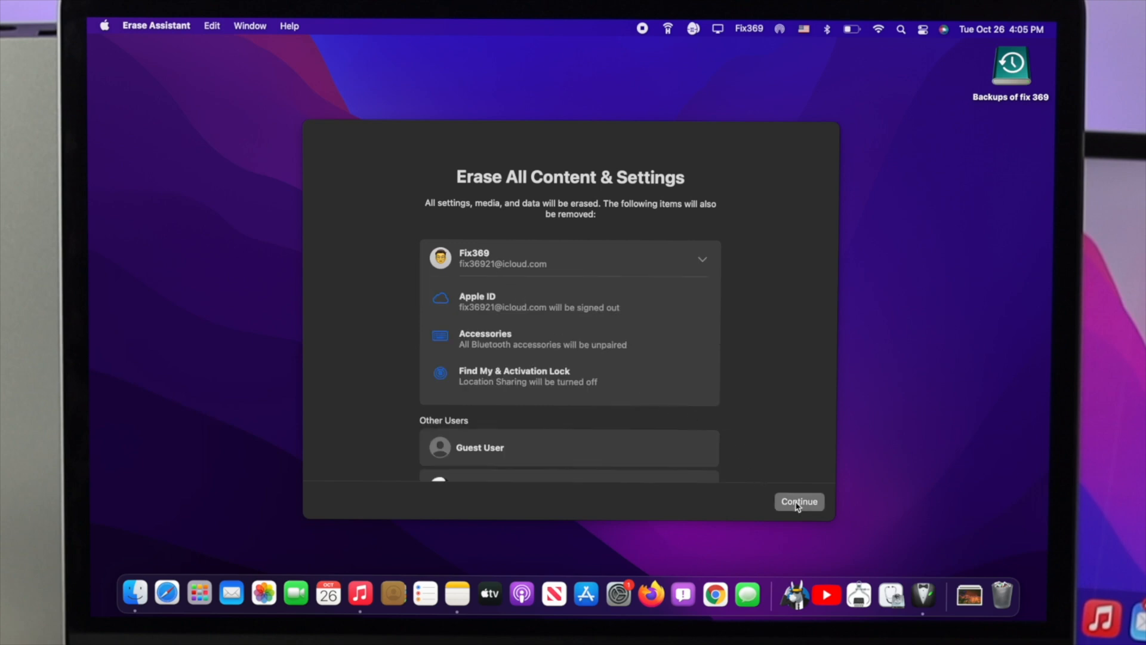
pyautogui.click(798, 501)
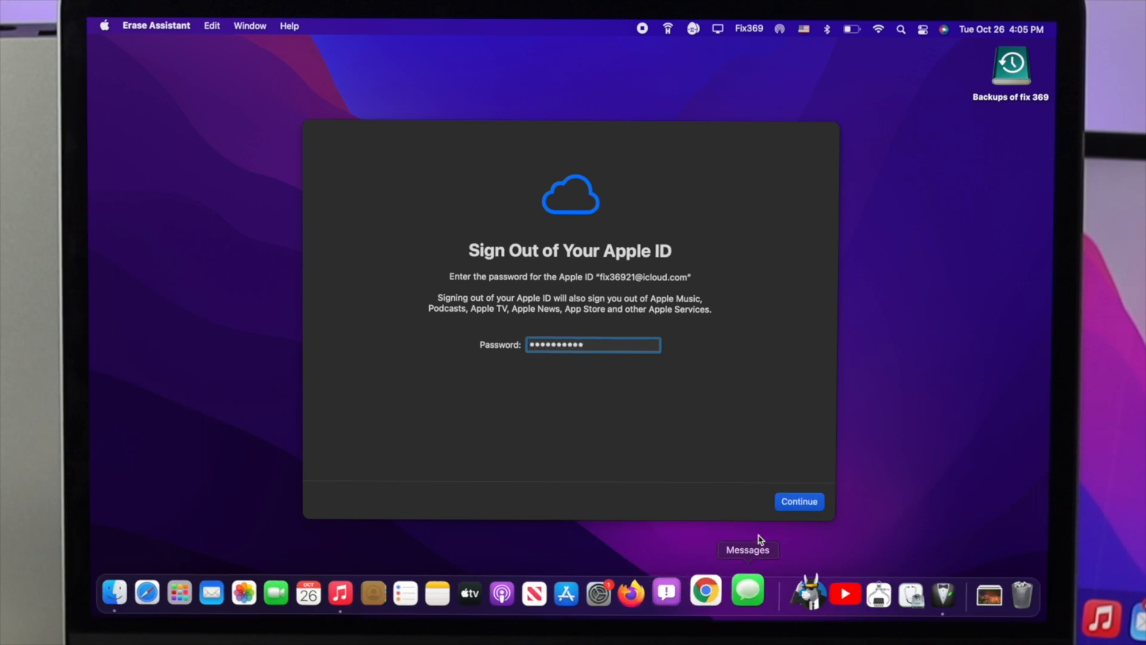
pyautogui.click(798, 501)
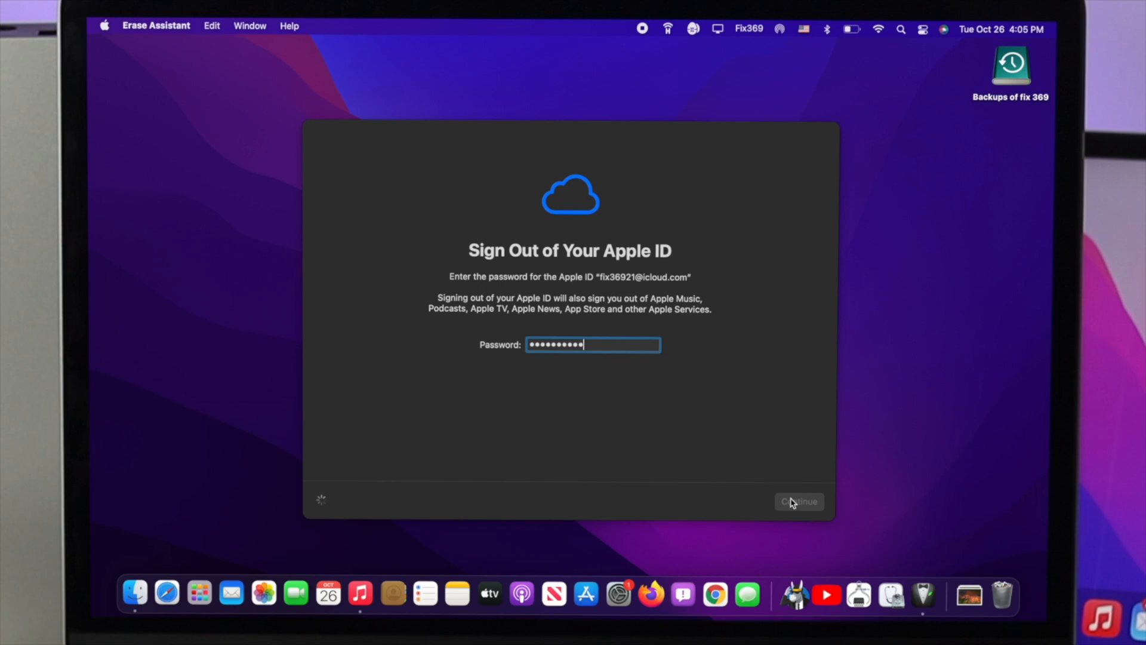
pyautogui.click(799, 502)
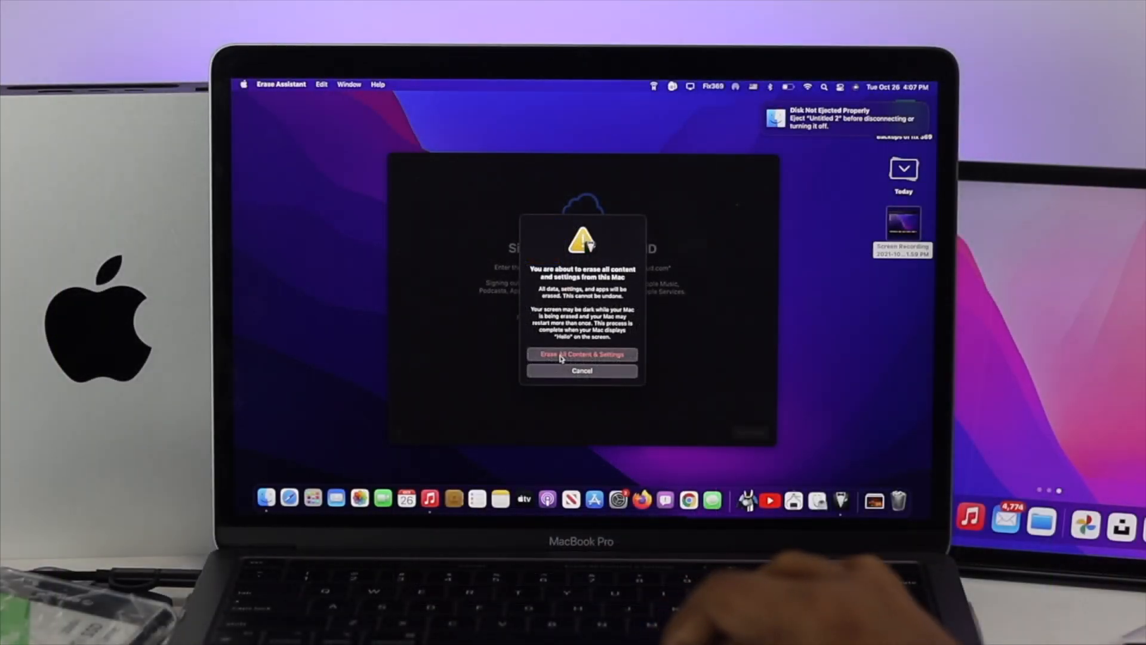
# Confirm the final warning to erase all data, settings and apps.
pyautogui.click(581, 354)
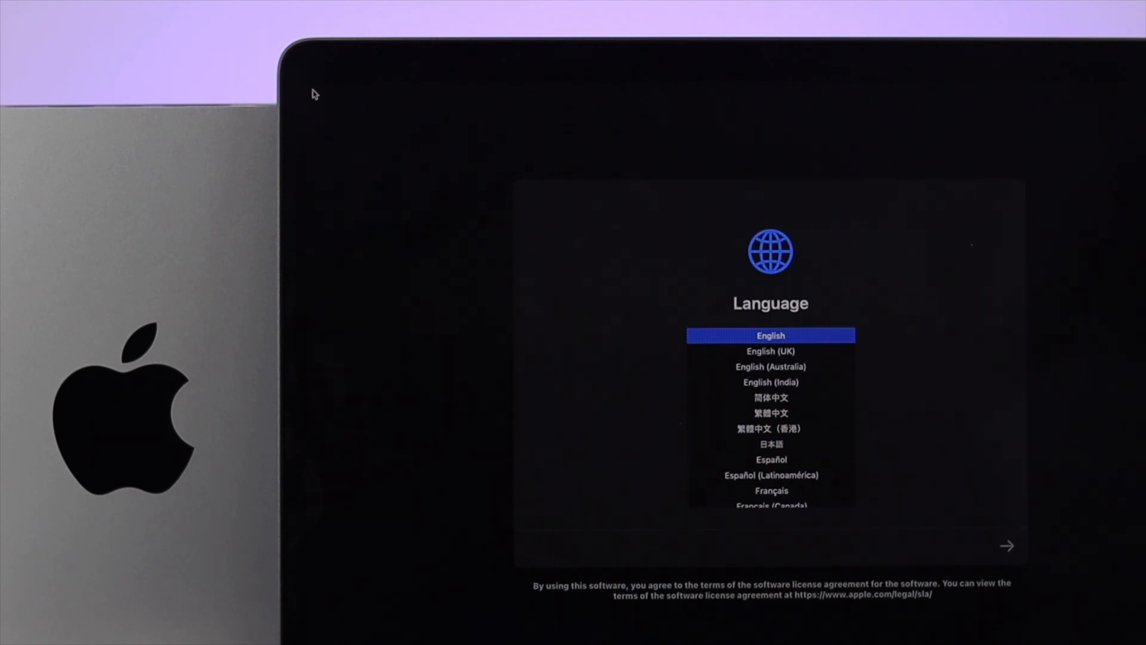
# Keep English as the language and join the Fix 369 Wi-Fi network with its password.
pyautogui.click(1007, 545)
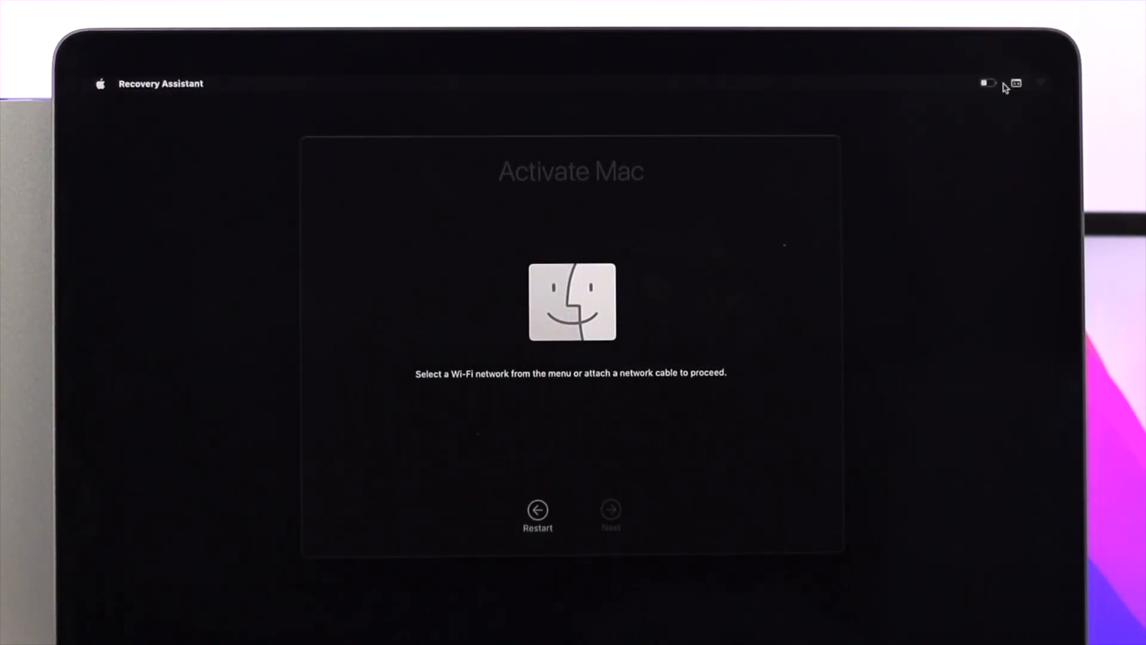
pyautogui.click(1039, 82)
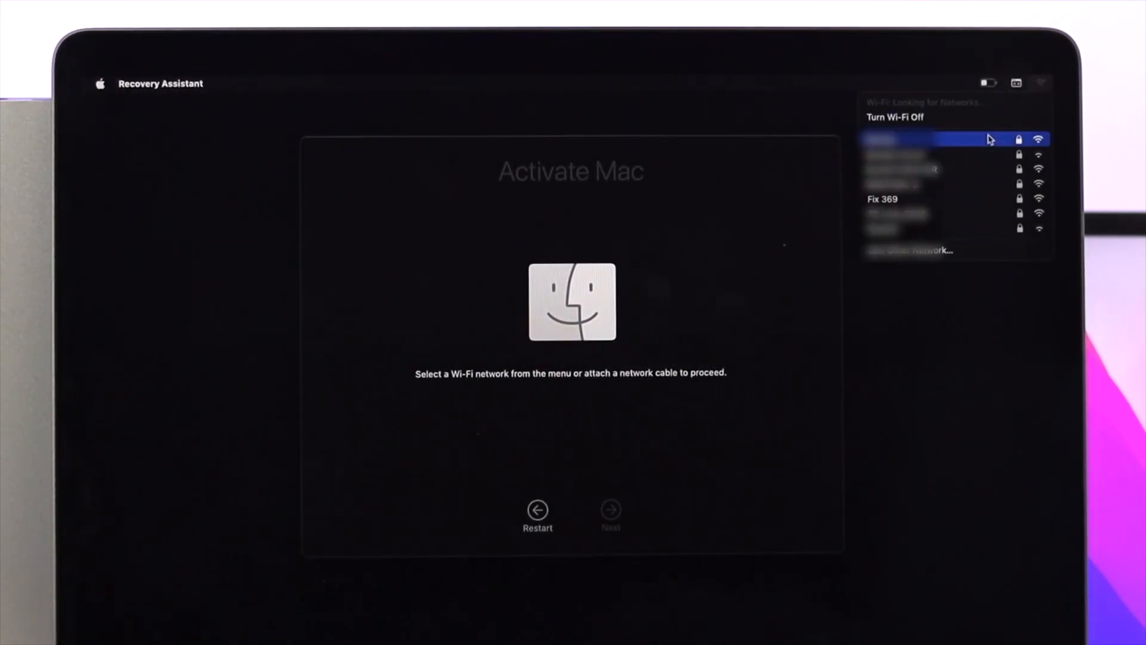
pyautogui.click(882, 199)
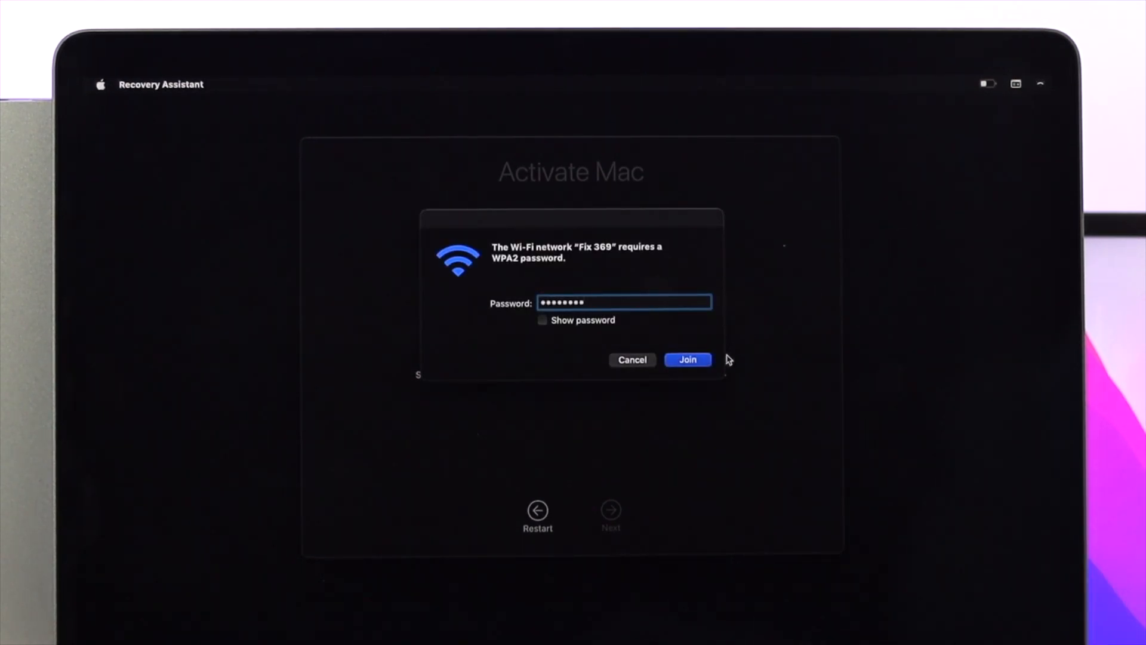
pyautogui.click(687, 360)
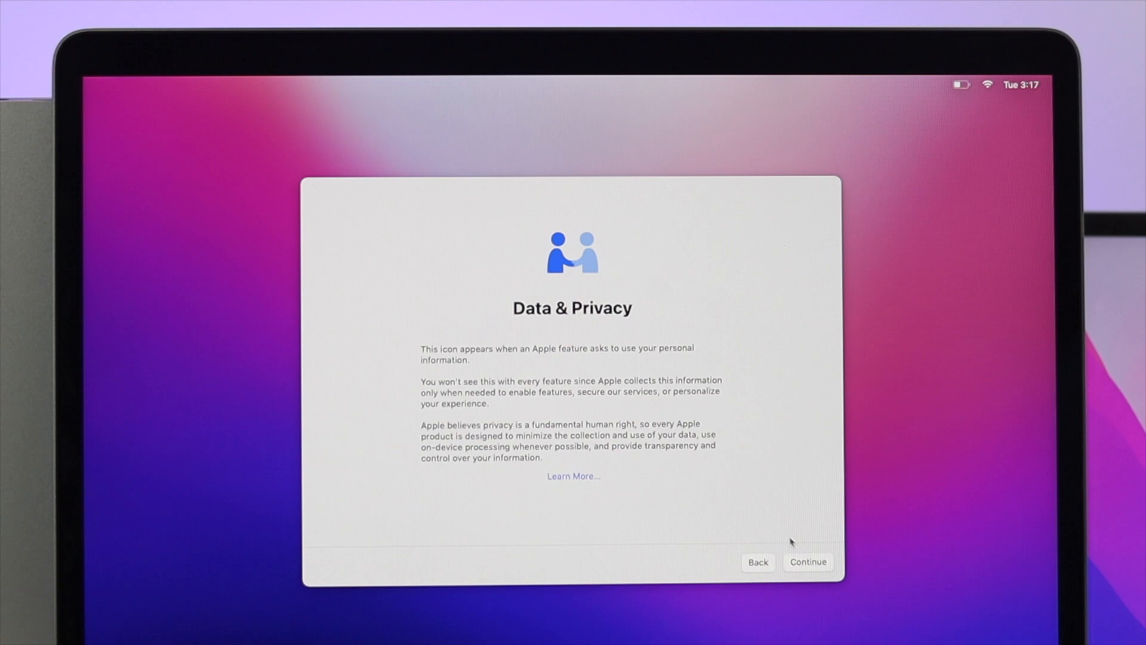
# Pass Data & Privacy, agree to the license terms, skip Siri & Dictation, and choose Dark appearance.
pyautogui.click(808, 561)
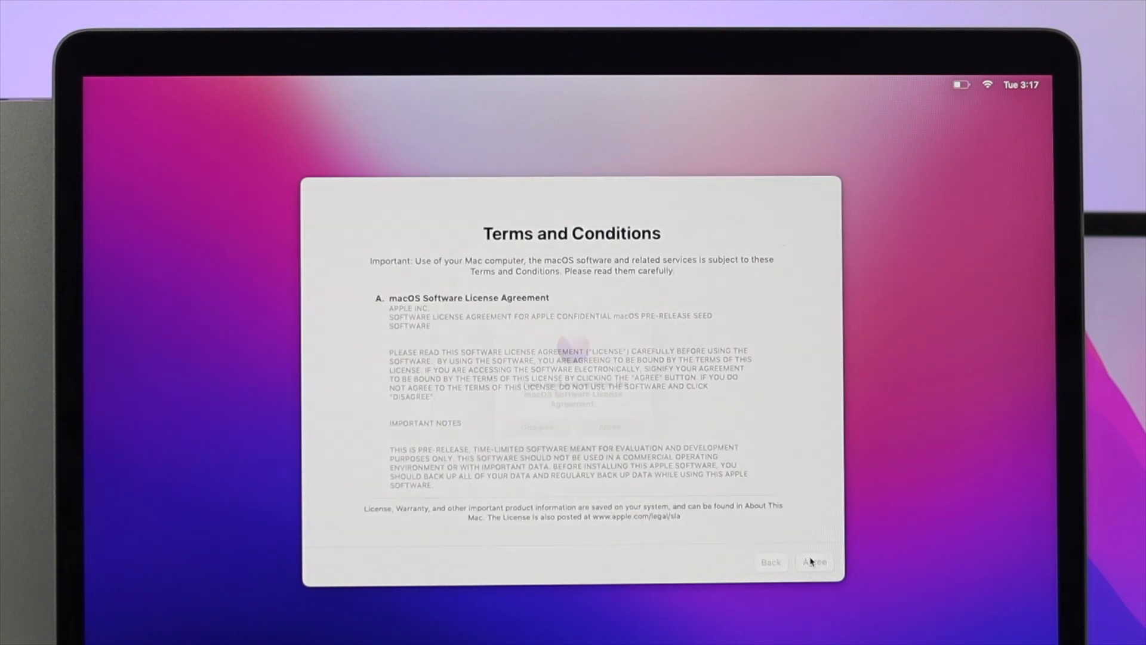
pyautogui.click(814, 561)
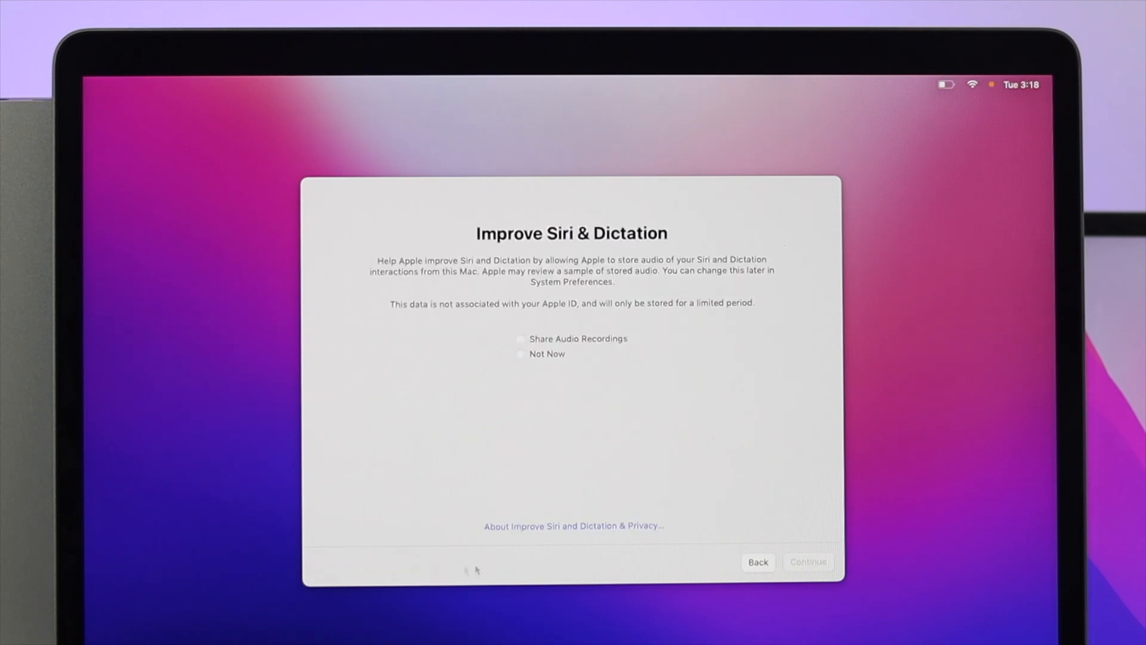
pyautogui.click(807, 561)
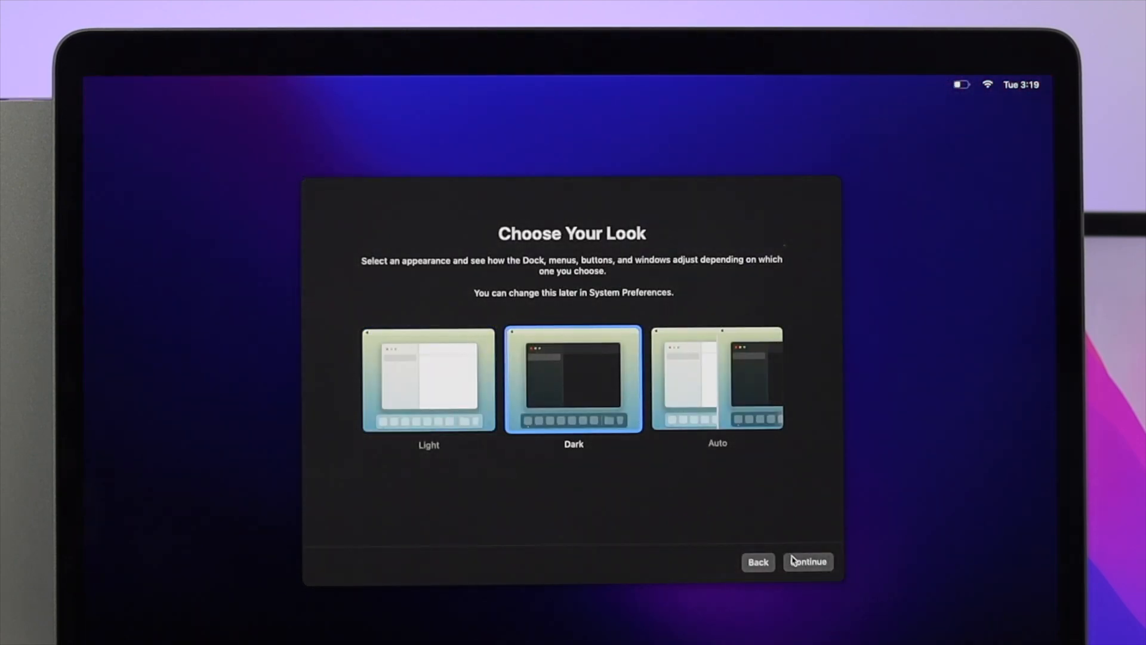
pyautogui.click(807, 561)
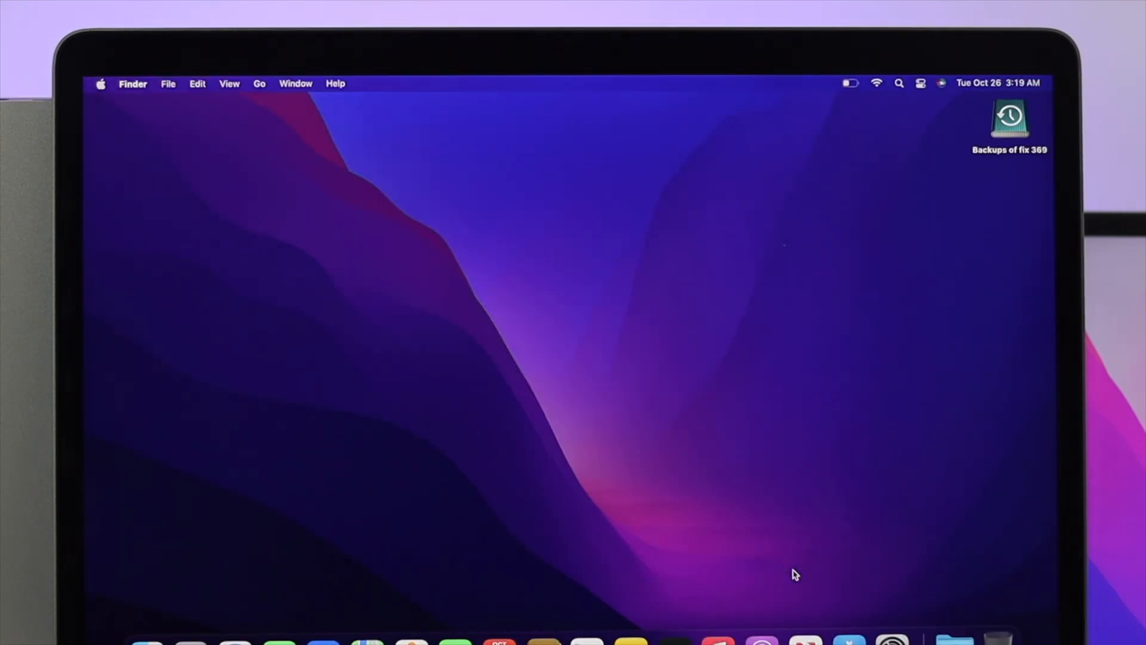